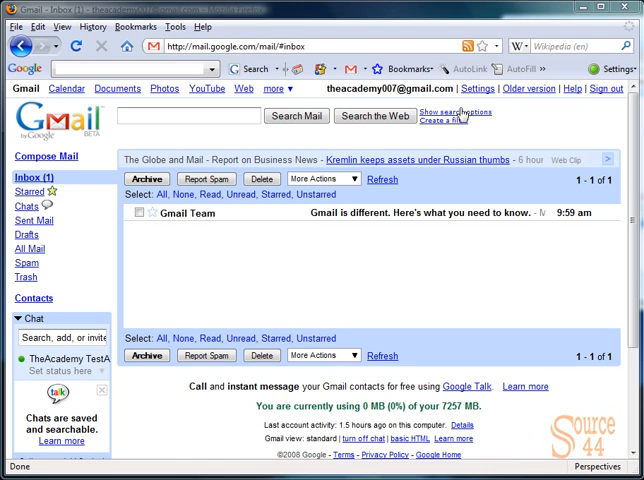
mouse_move(465, 108)
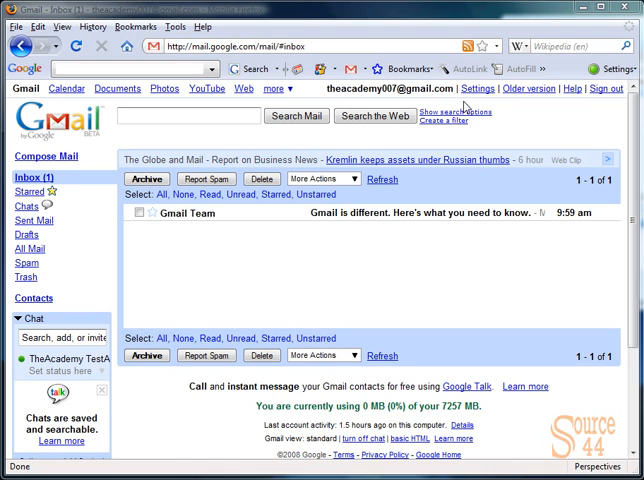
Open the mail Settings page from the inbox's top-right Settings link
left_click(478, 88)
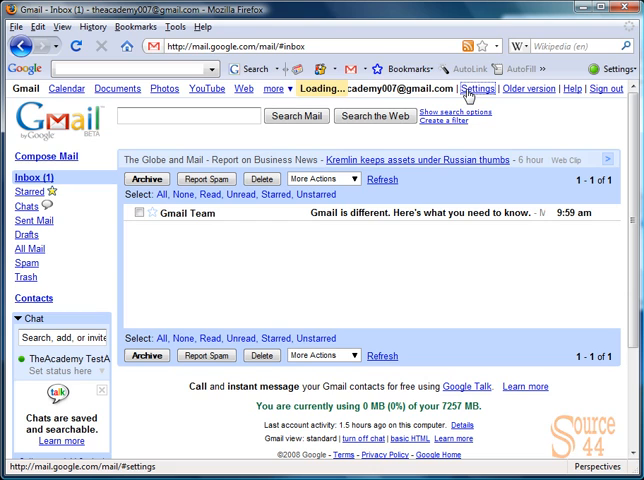
Switch Browser connection to 'Always use https' in General settings and save changes
left_click(478, 88)
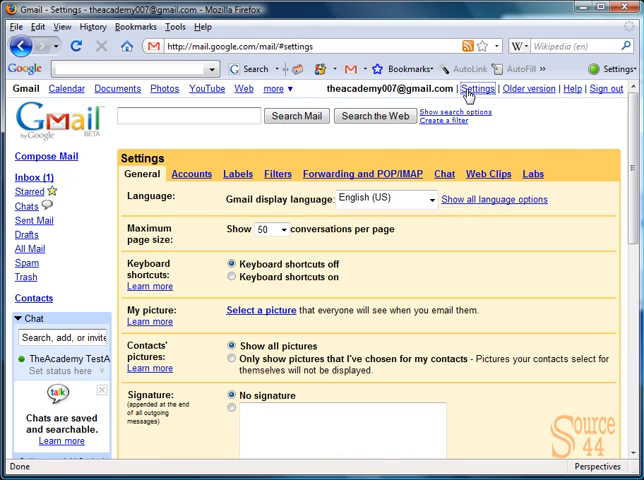
mouse_move(614, 173)
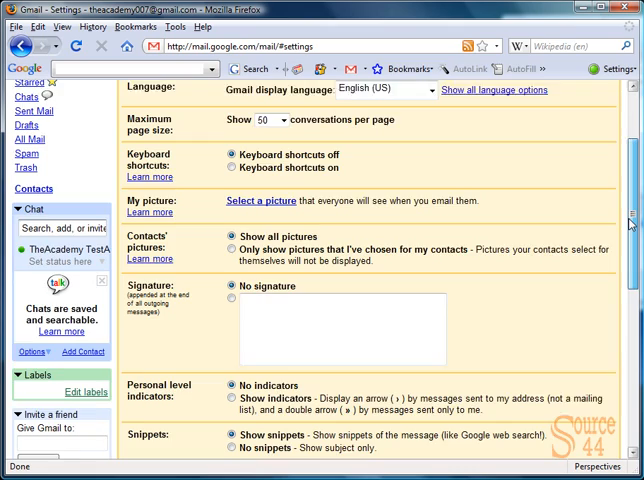
scroll("down", 3)
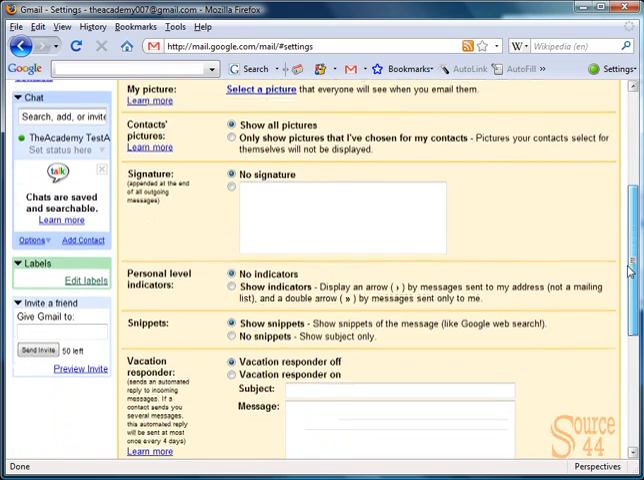
scroll("down", 3)
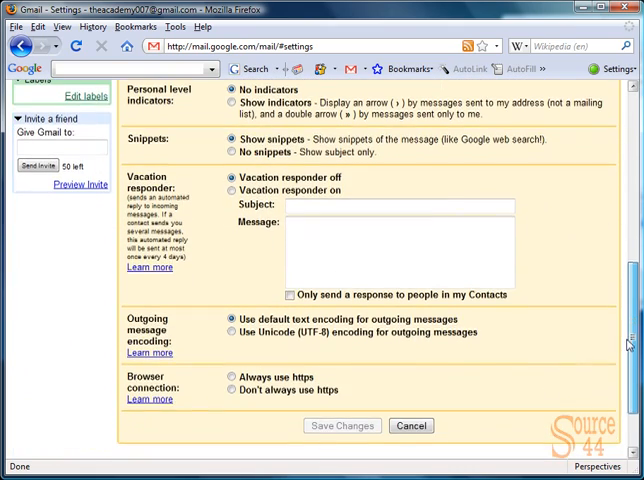
scroll("down", 3)
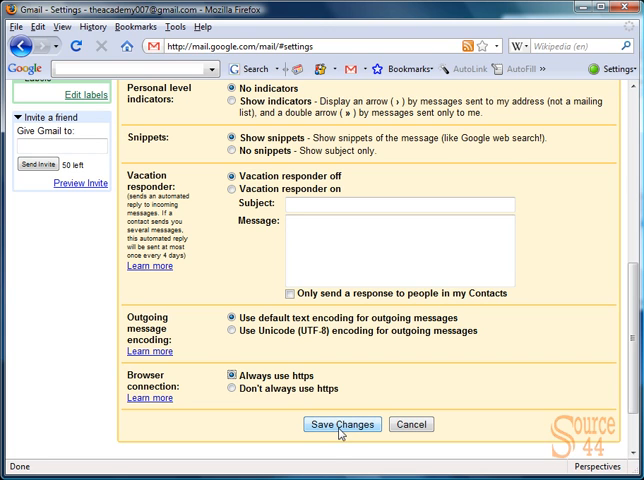
left_click(342, 424)
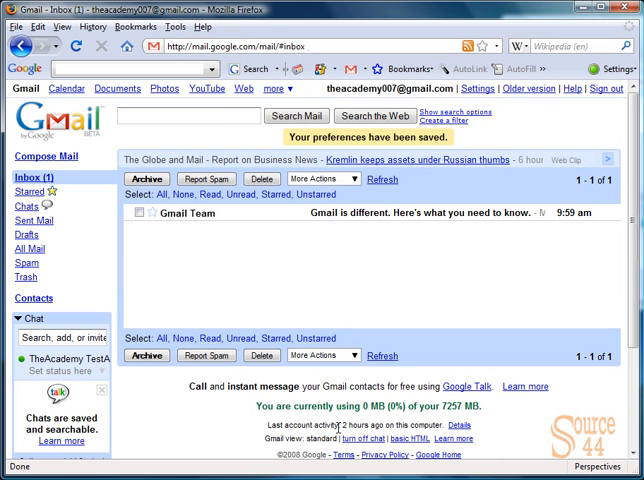
mouse_move(409, 272)
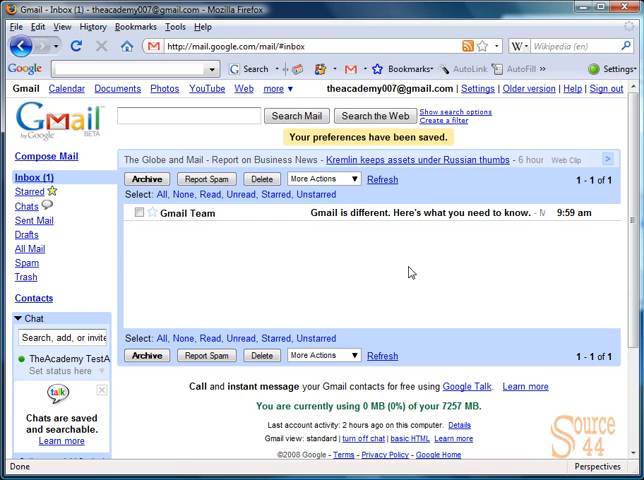
mouse_move(603, 88)
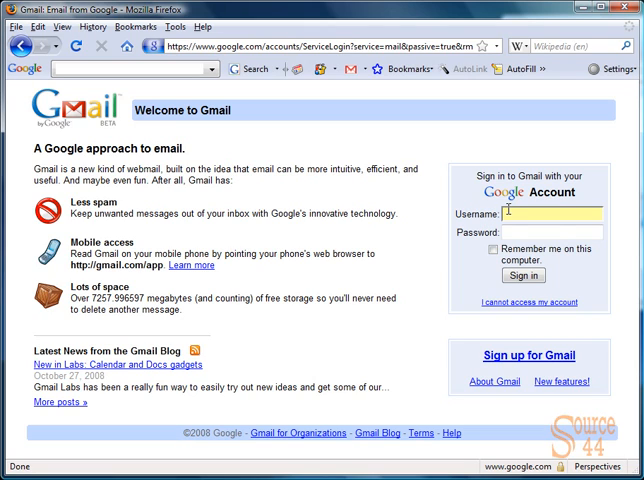
Sign in over HTTPS as 'theacademy007' with the account password
type("theacademy007")
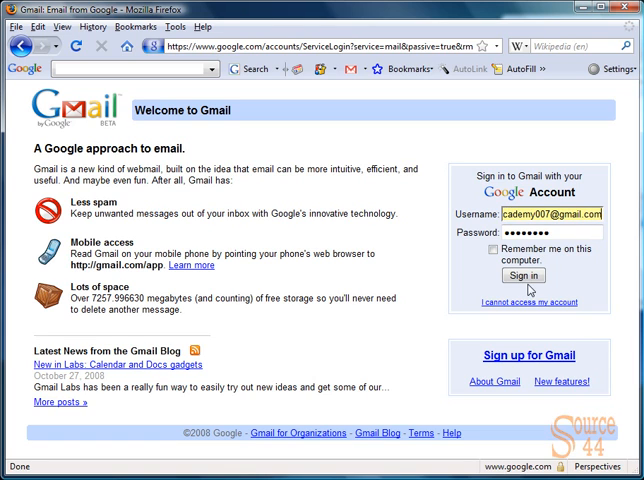
left_click(530, 275)
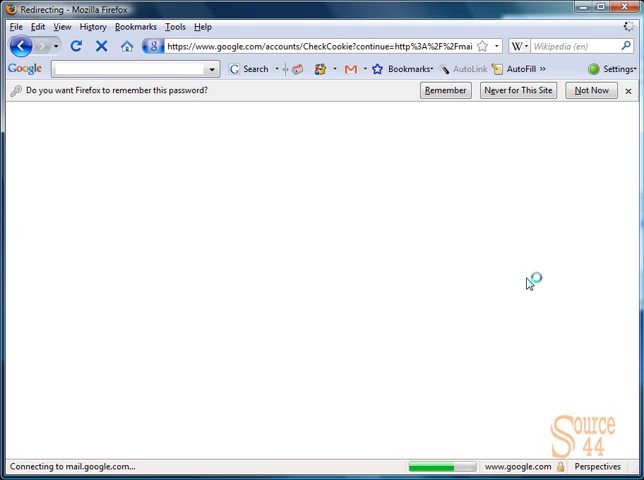